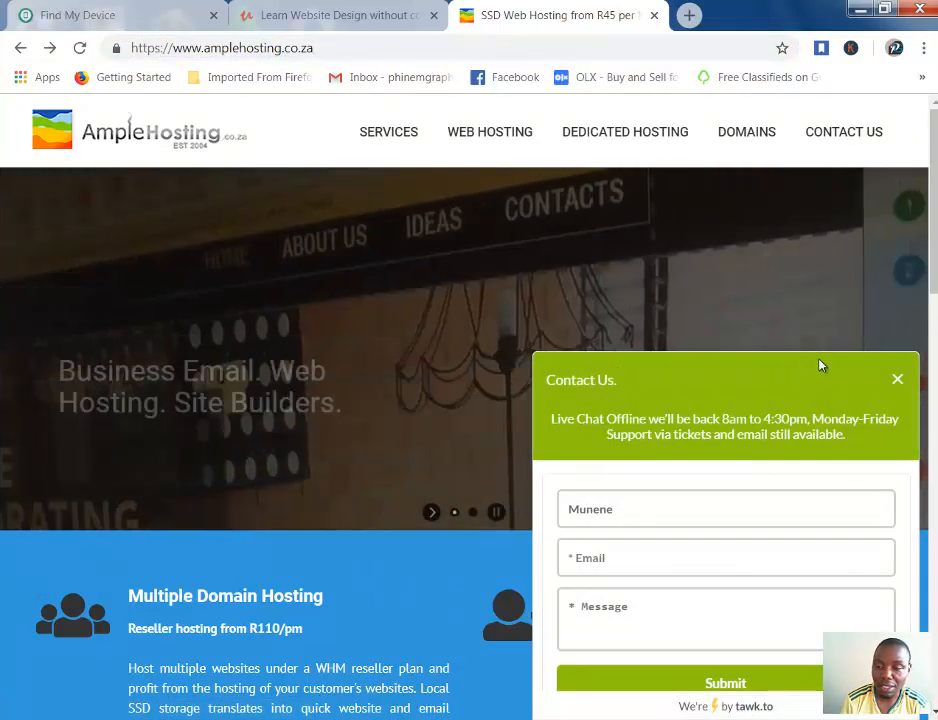
Close the Contact Us chat box on the AmpleHosting homepage.
click(897, 379)
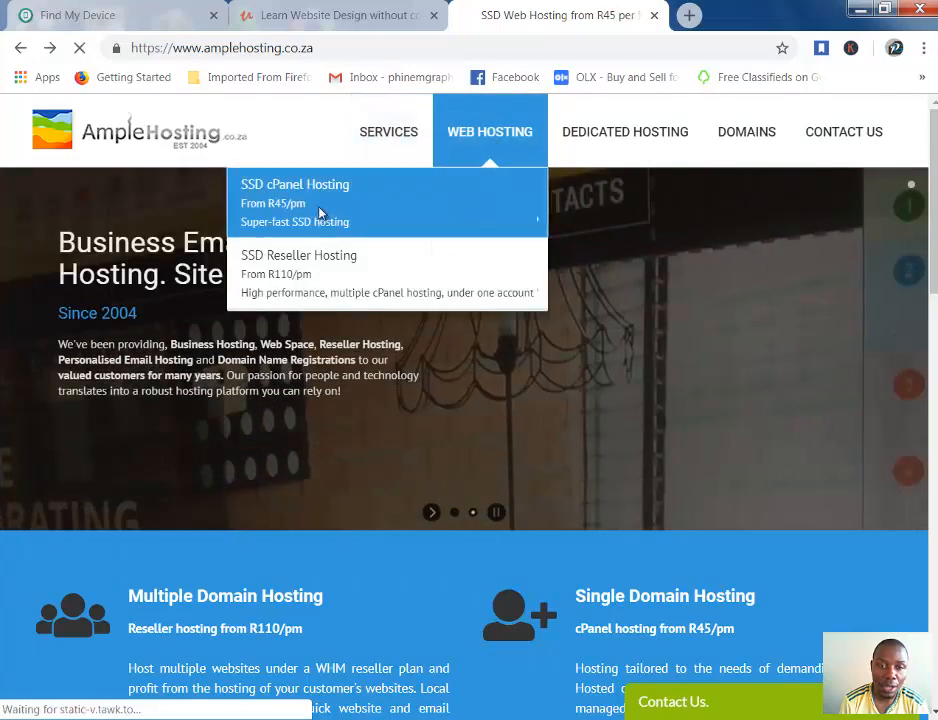
Open SSD cPanel Hosting and compare plans B2 (R45), B3 (R89) and B4 (R179).
click(294, 184)
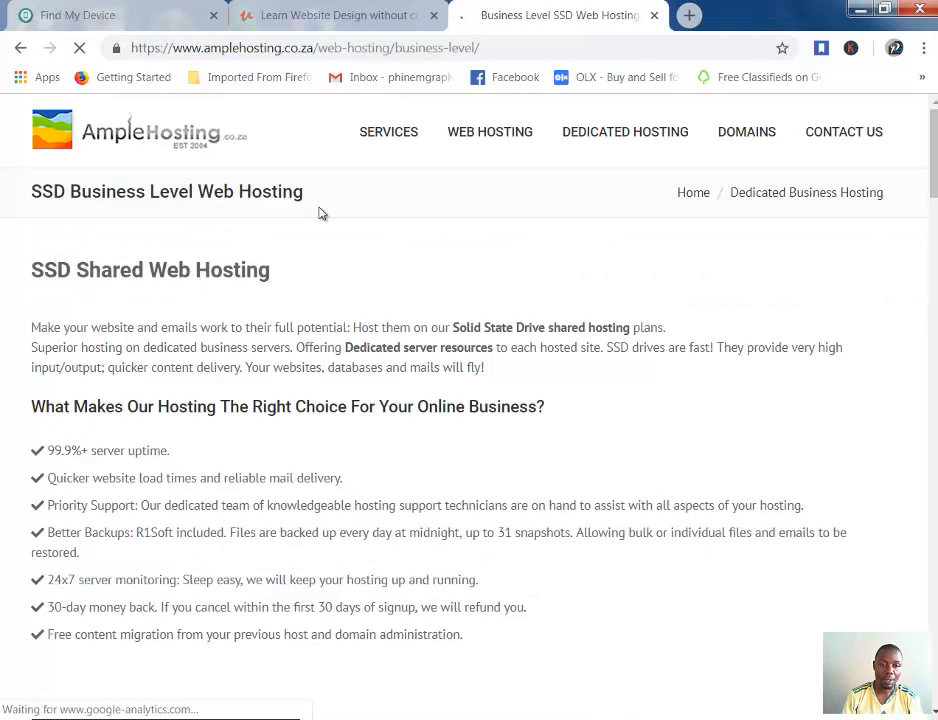
scroll(down, 3)
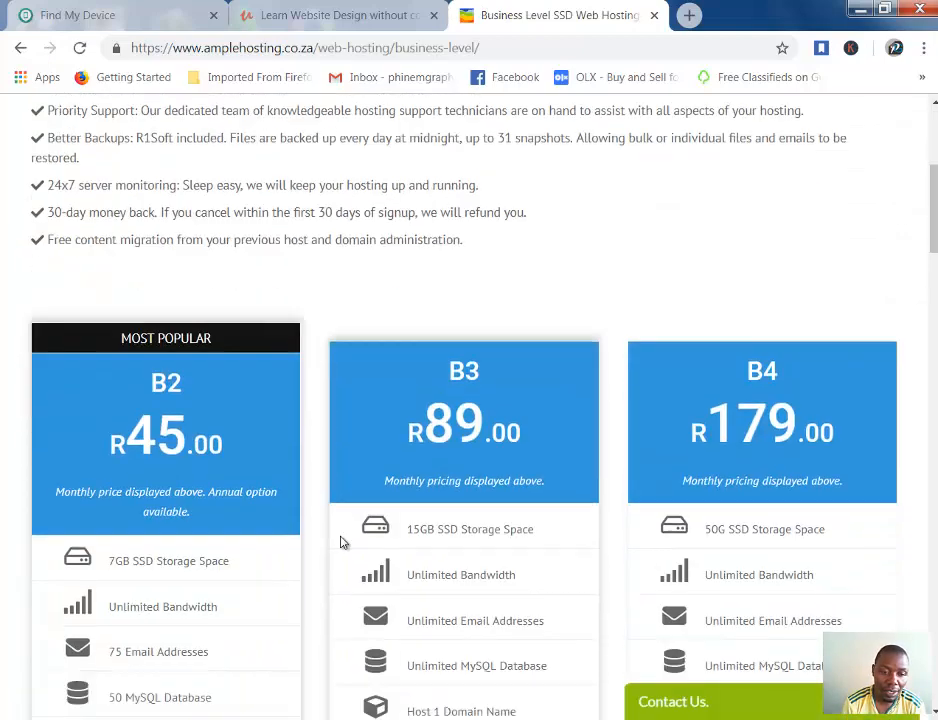
scroll(down, 3)
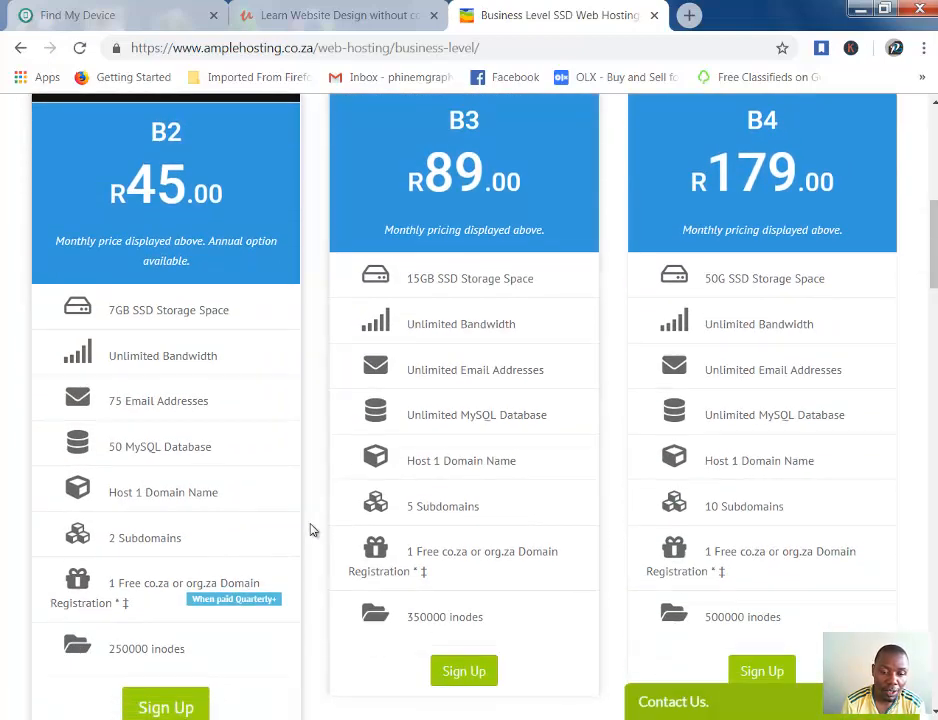
scroll(up, 3)
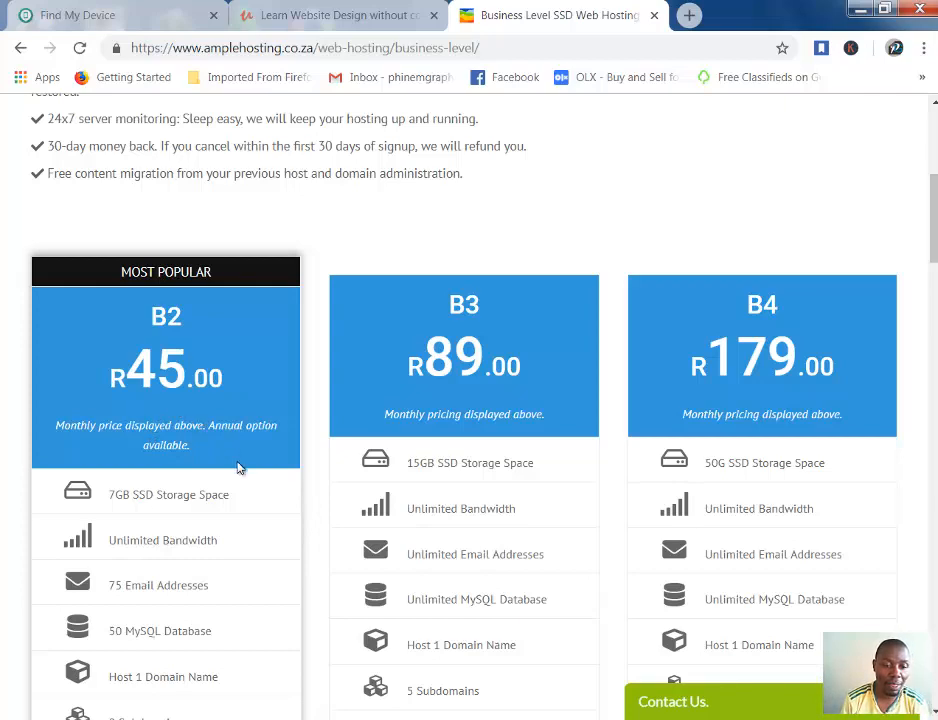
scroll(down, 3)
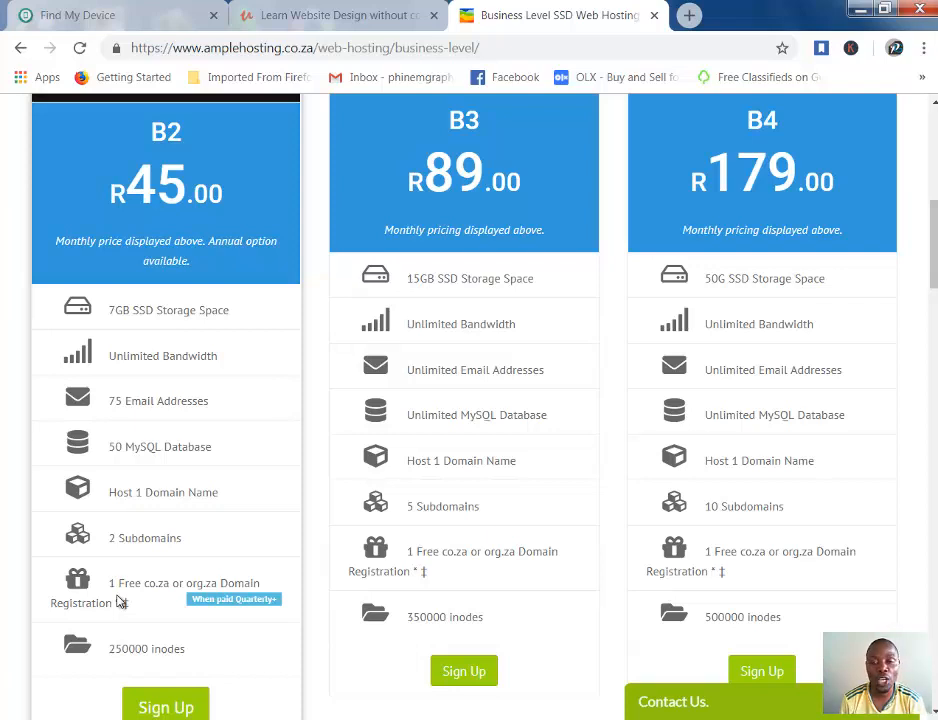
mouse_move(145, 388)
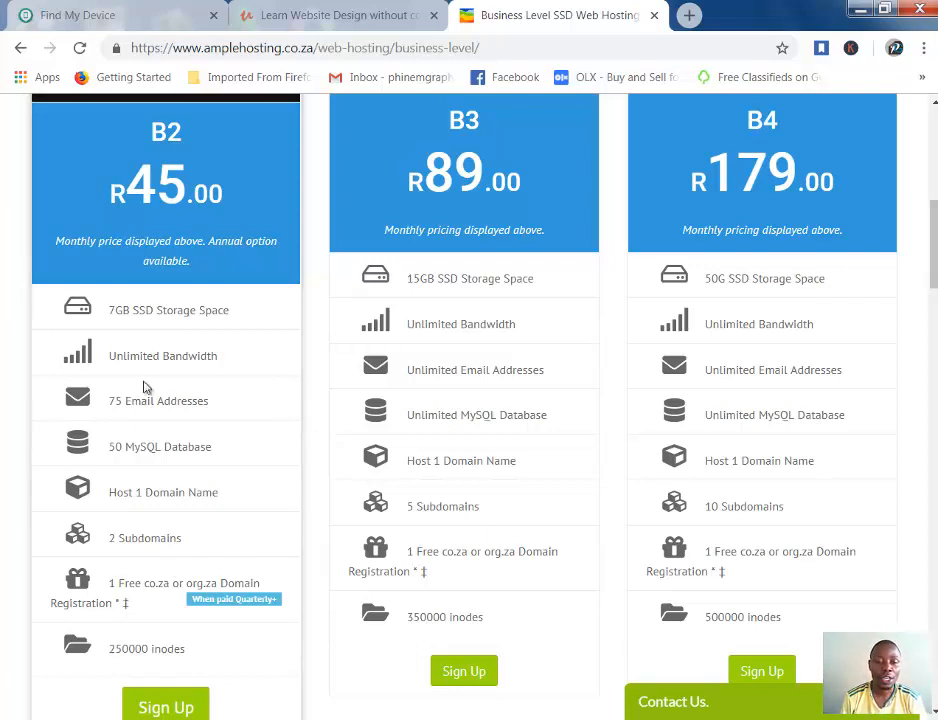
mouse_move(283, 510)
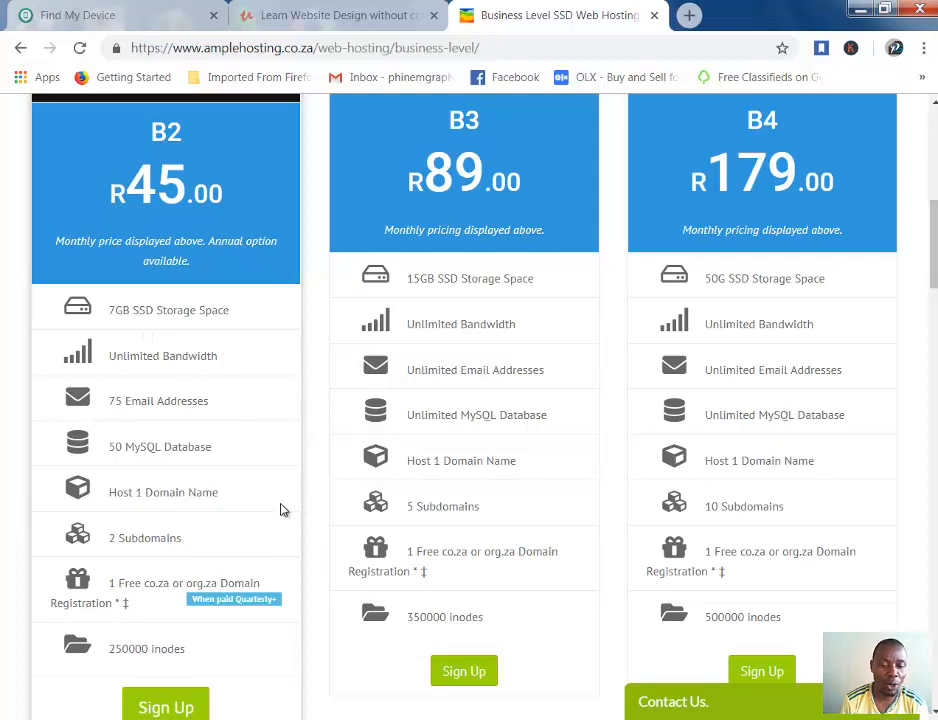
mouse_move(312, 533)
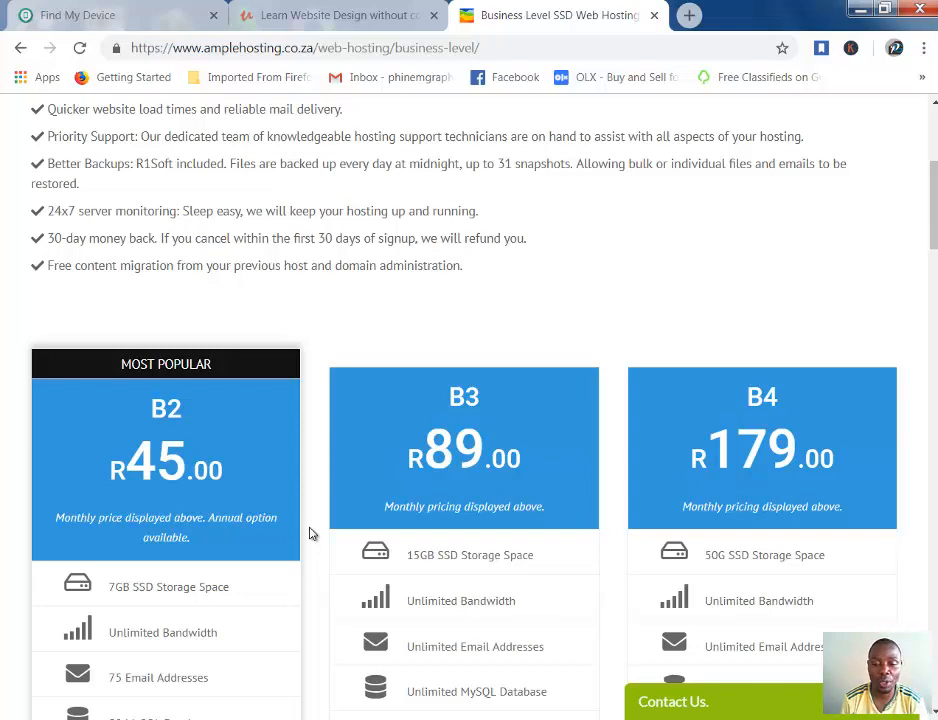
scroll(up, 3)
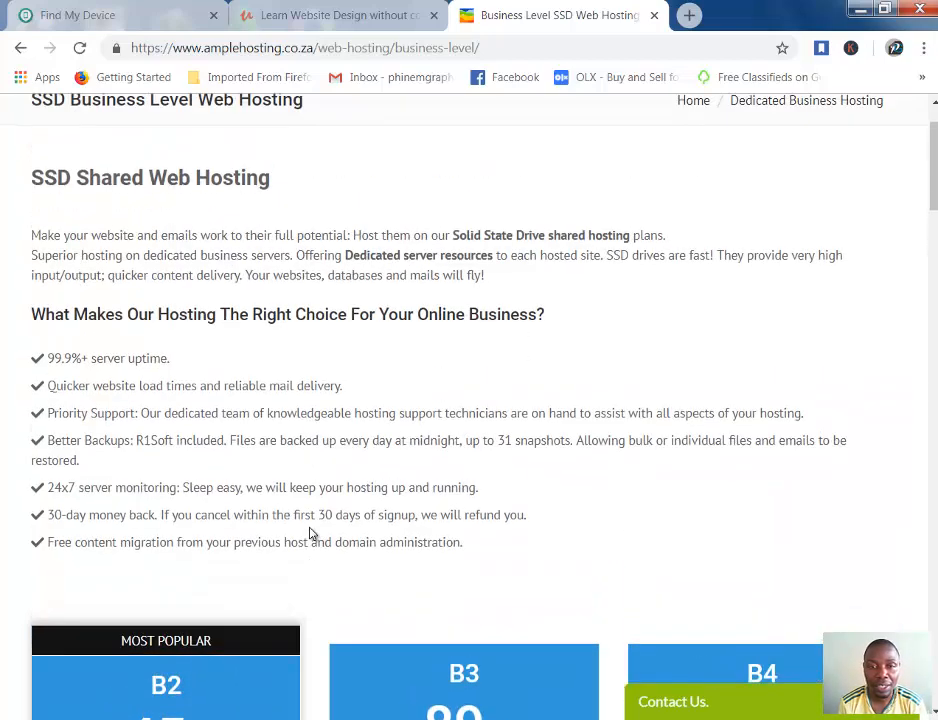
scroll(down, 3)
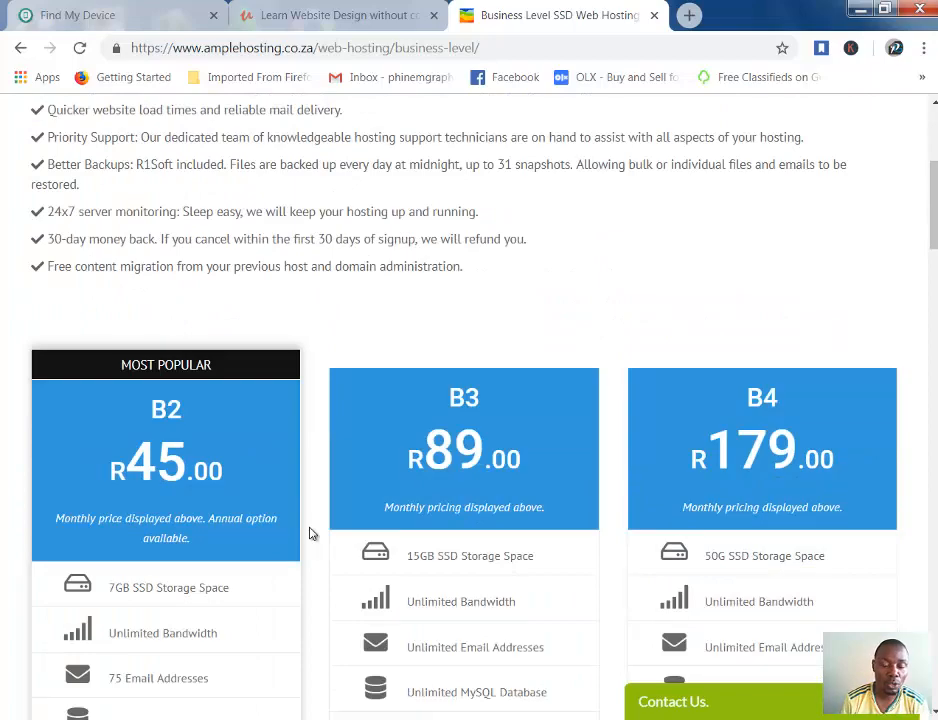
scroll(up, 3)
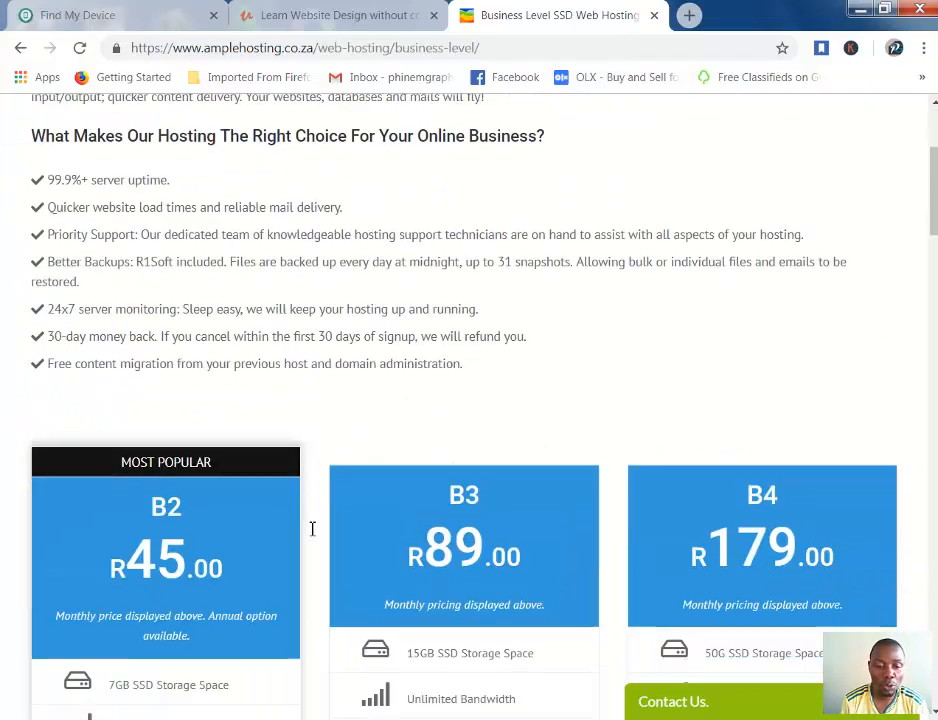
scroll(down, 3)
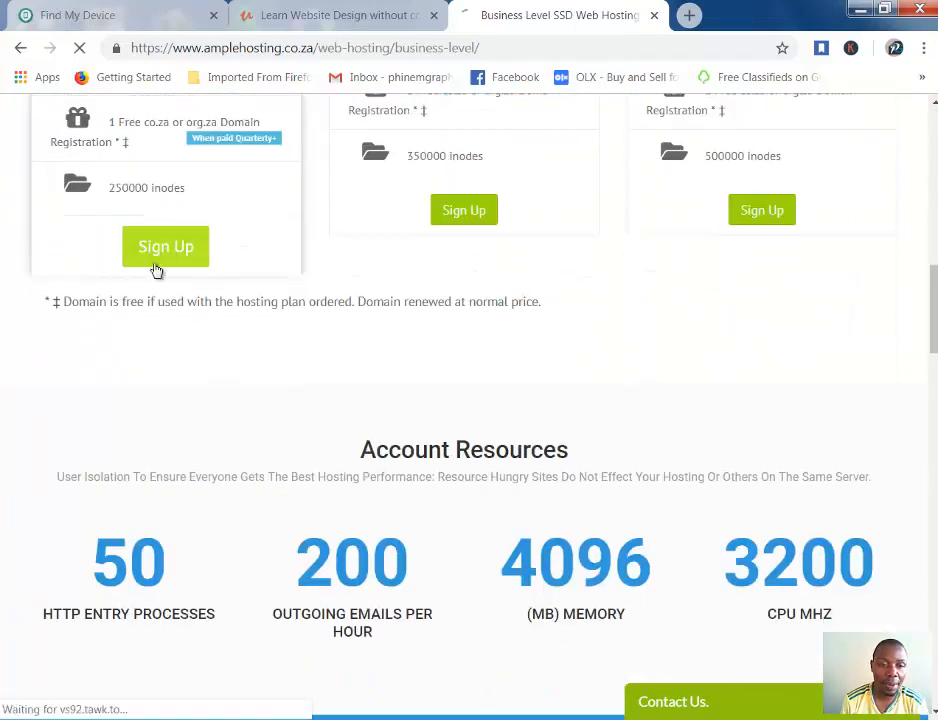
Start a B2 order and check phinemgraphix.co.za, which turns out unavailable.
click(165, 246)
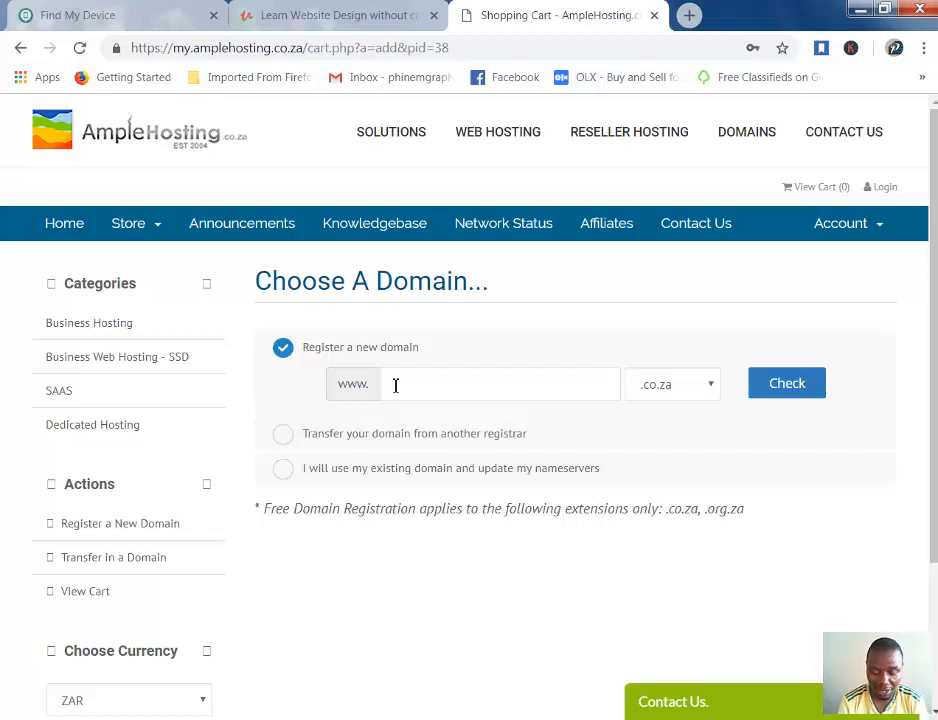
text(phinem)
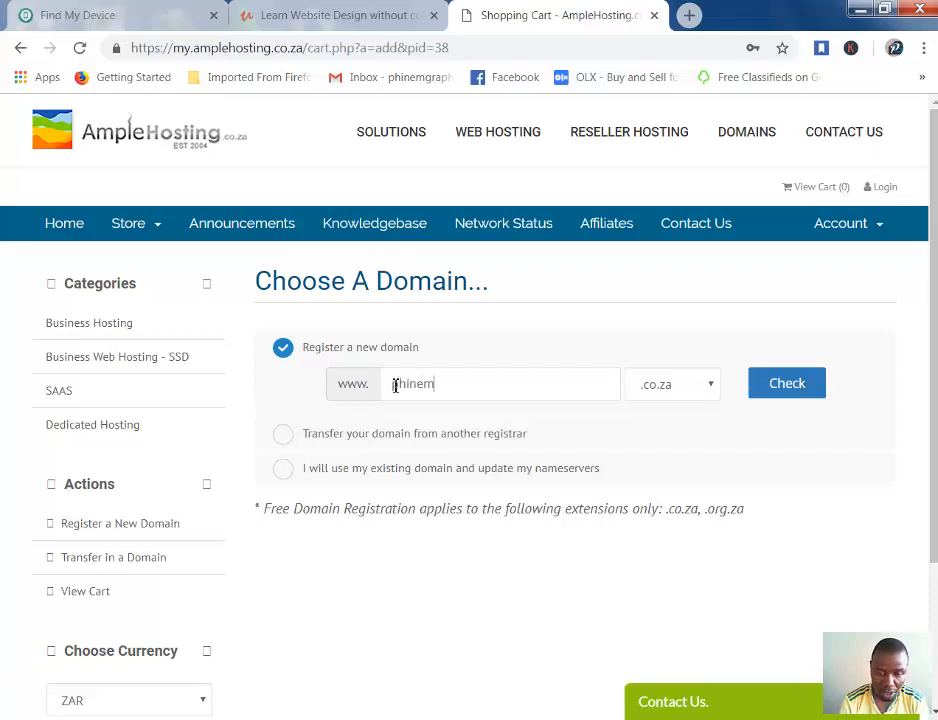
text(g)
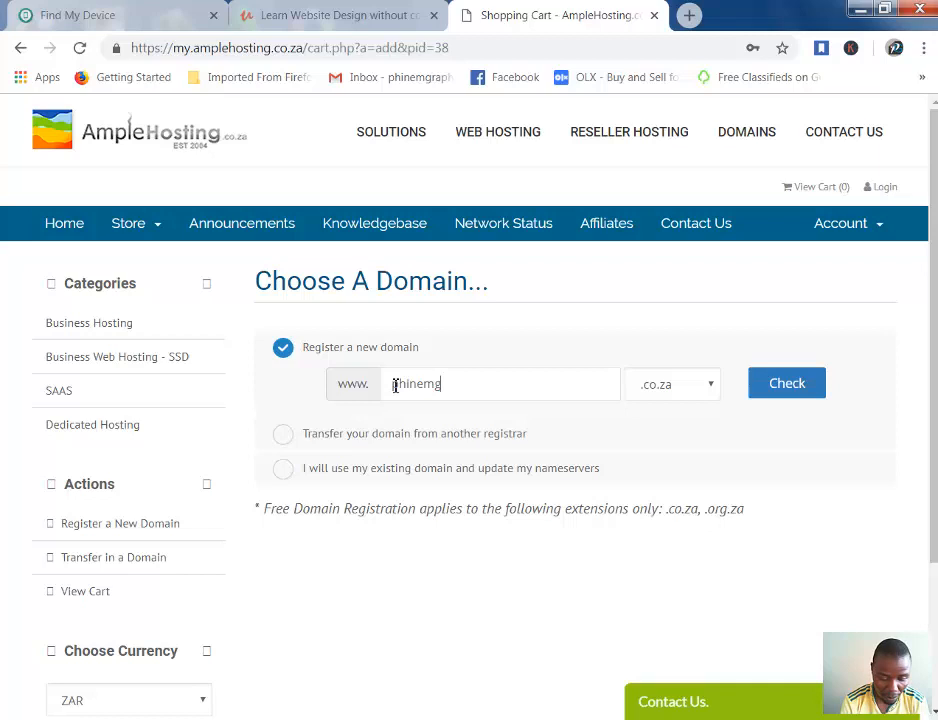
text(raphix)
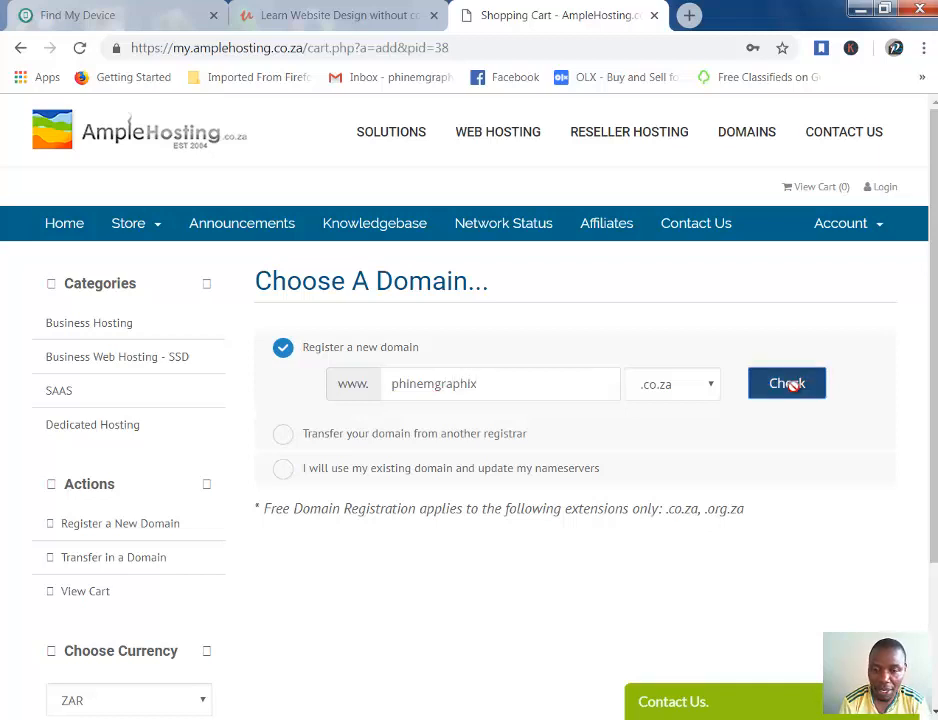
click(787, 383)
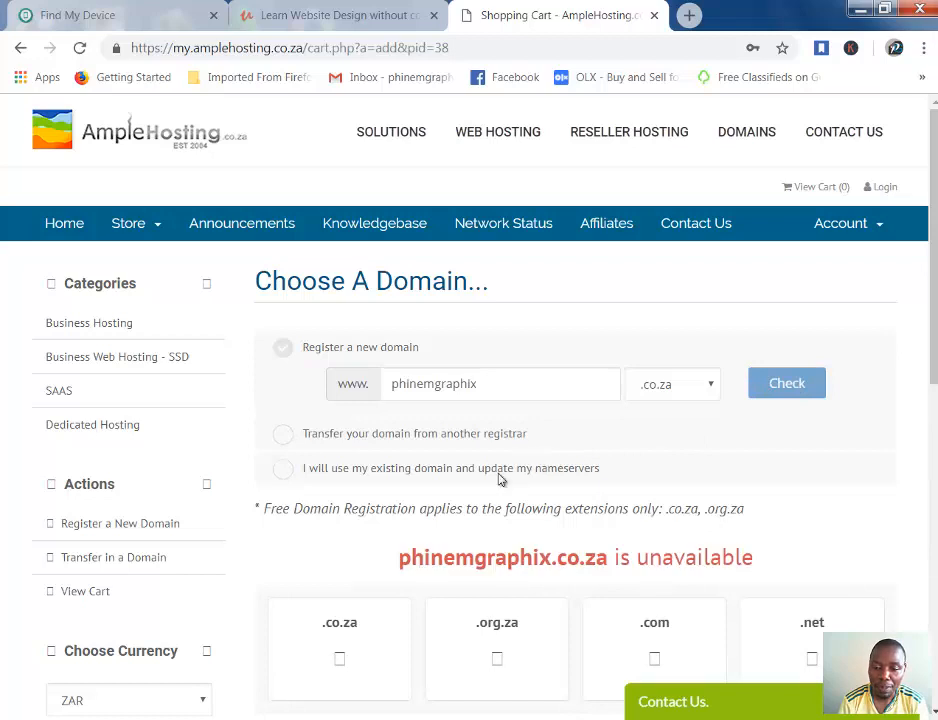
scroll(down, 3)
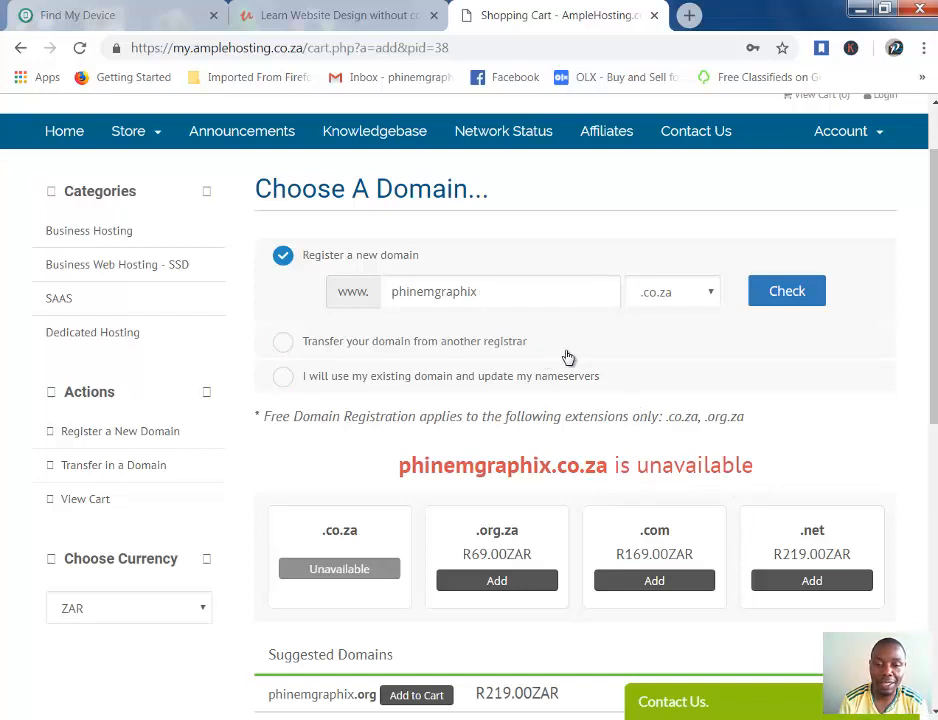
mouse_move(476, 318)
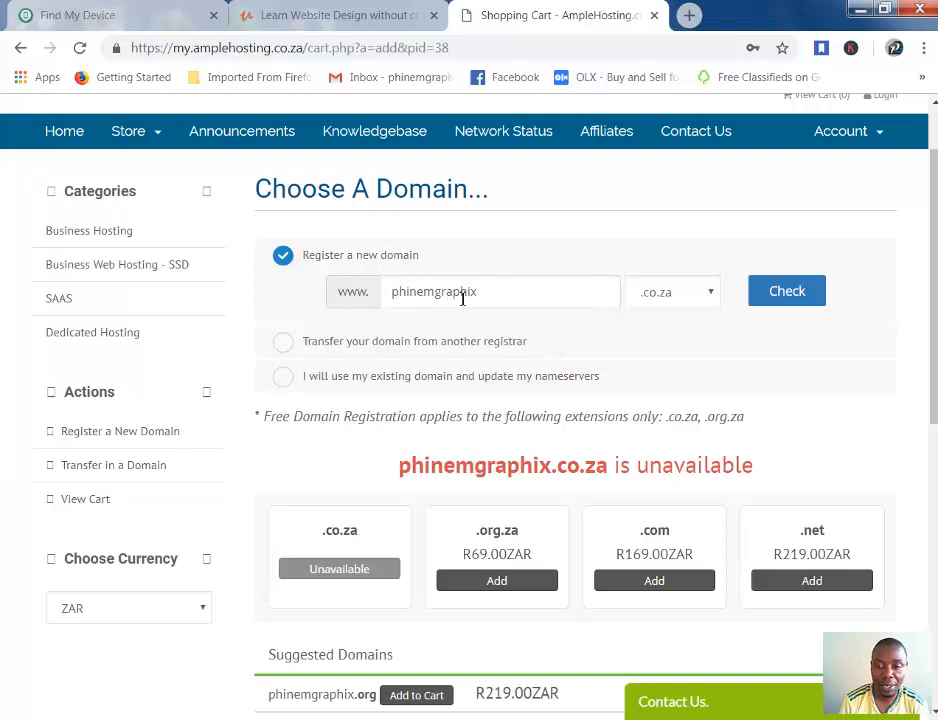
Check phinemgraphix.com, available for R169.00ZAR, and continue with that domain.
click(672, 291)
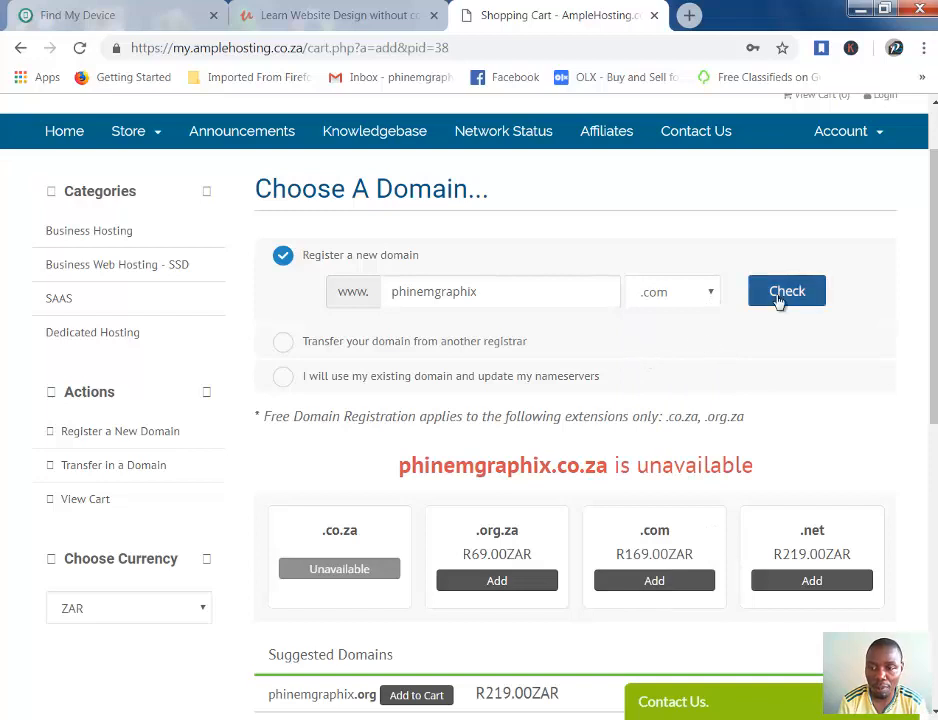
click(786, 291)
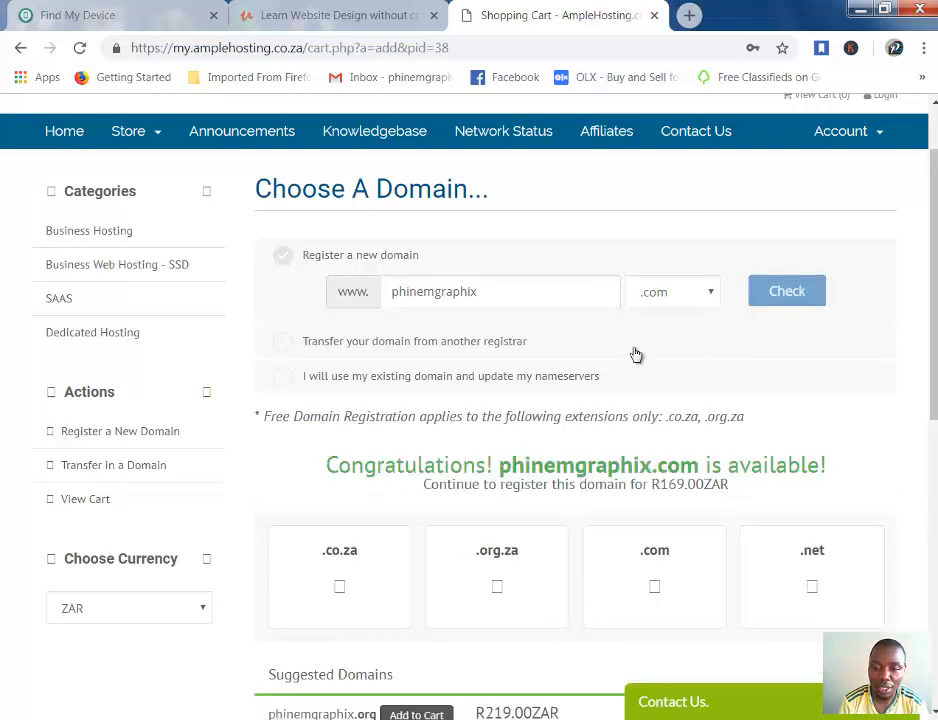
click(786, 290)
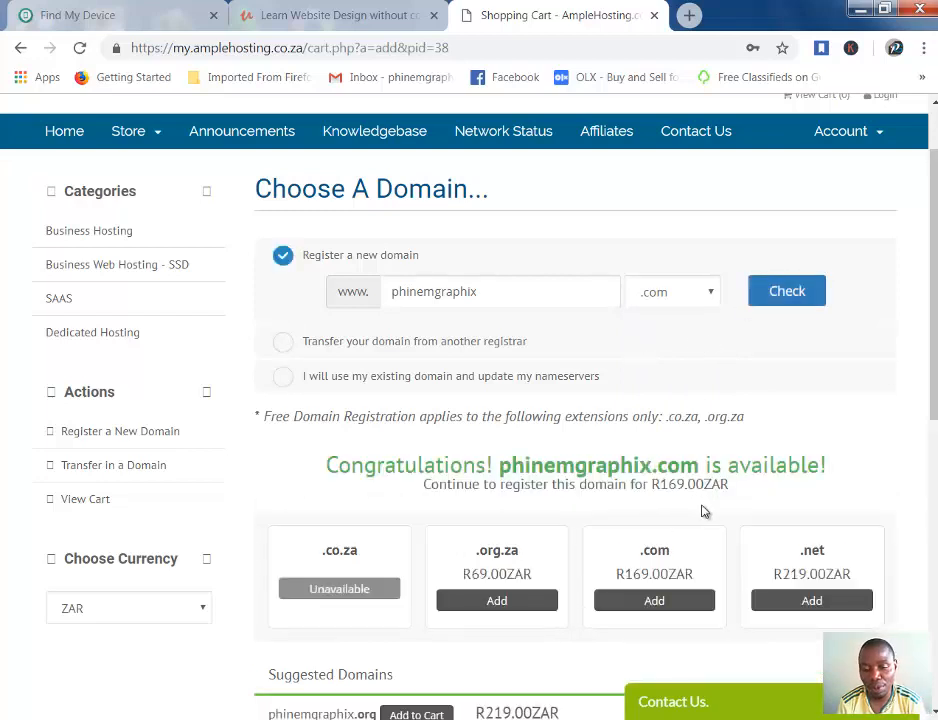
mouse_move(838, 425)
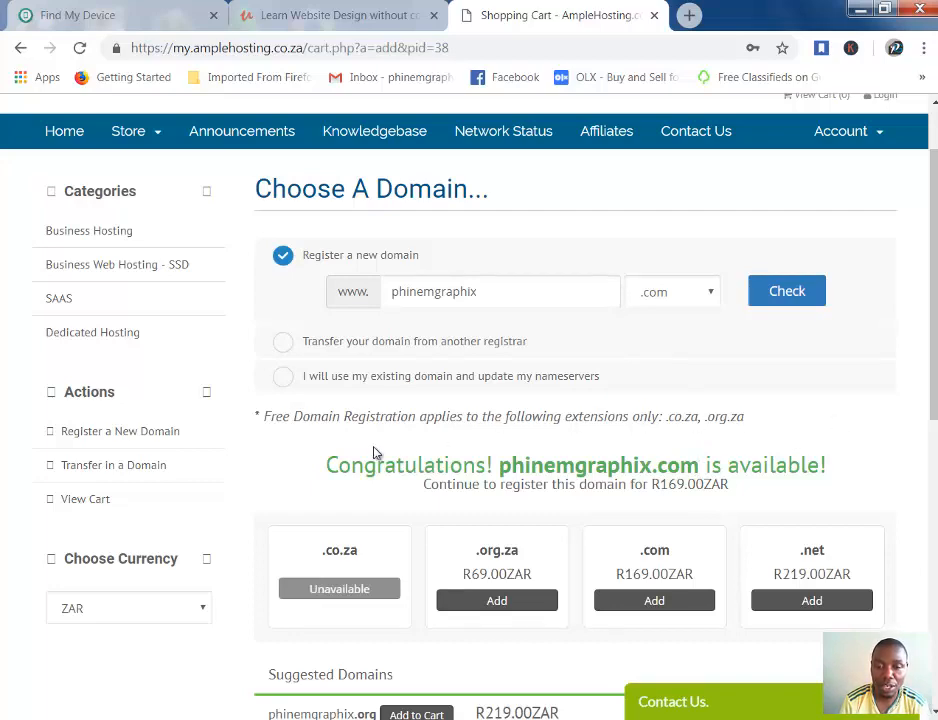
scroll(down, 3)
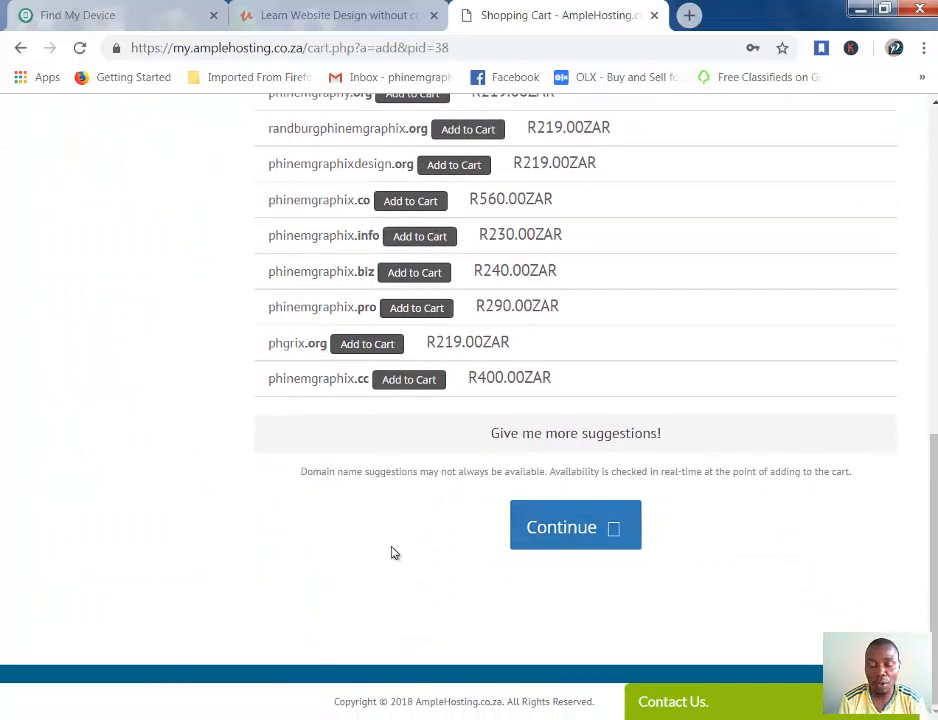
click(575, 527)
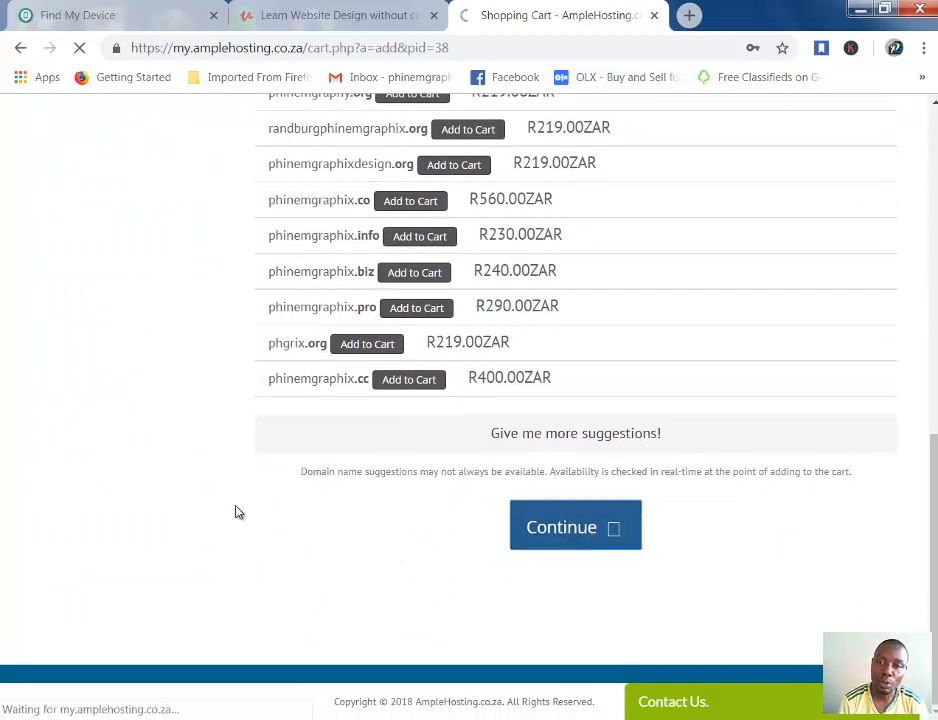
Keep Business-2 on 1 Month billing at R45.00 with the Dedicated IP addon removed.
click(575, 527)
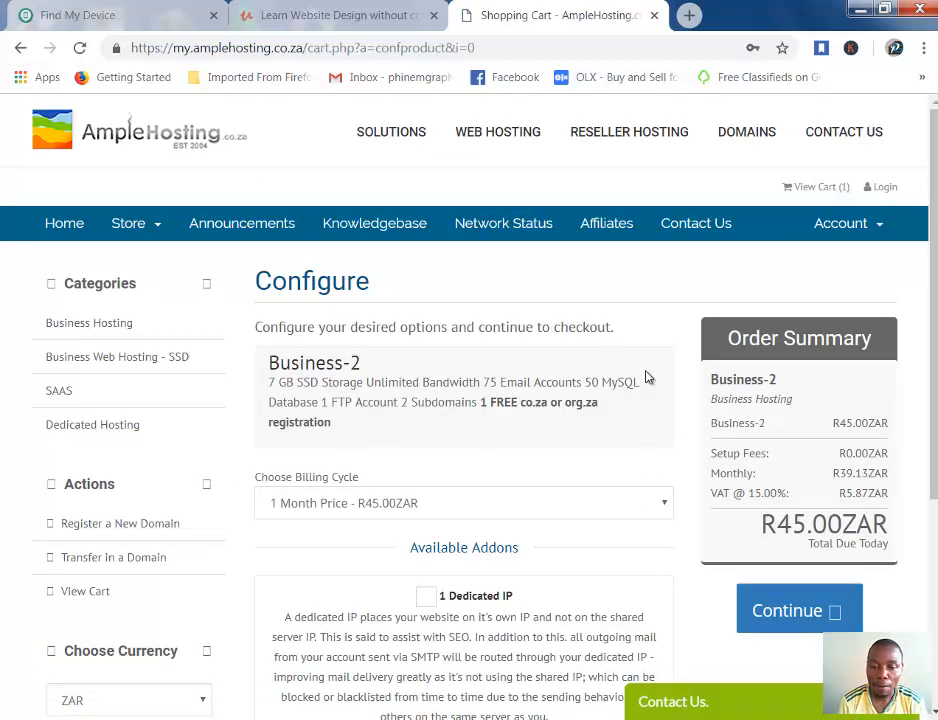
mouse_move(596, 481)
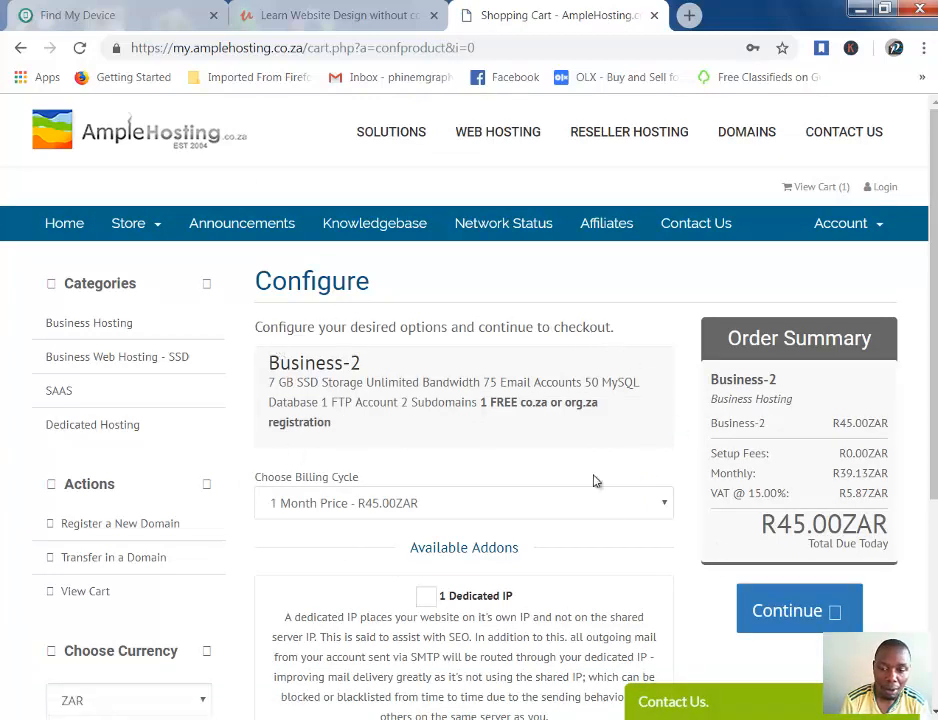
scroll(down, 3)
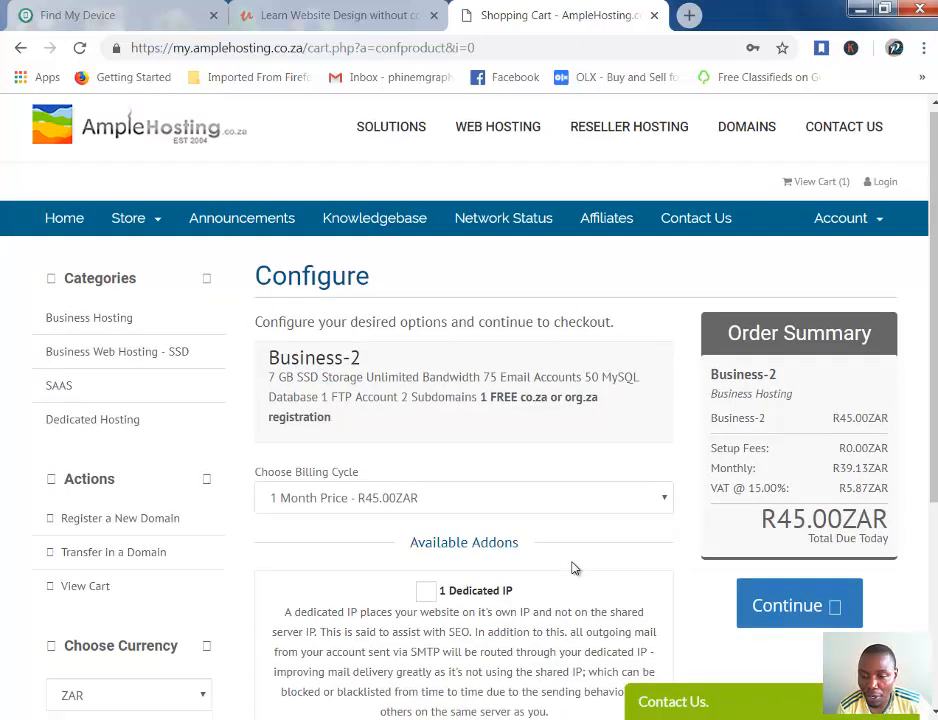
scroll(down, 3)
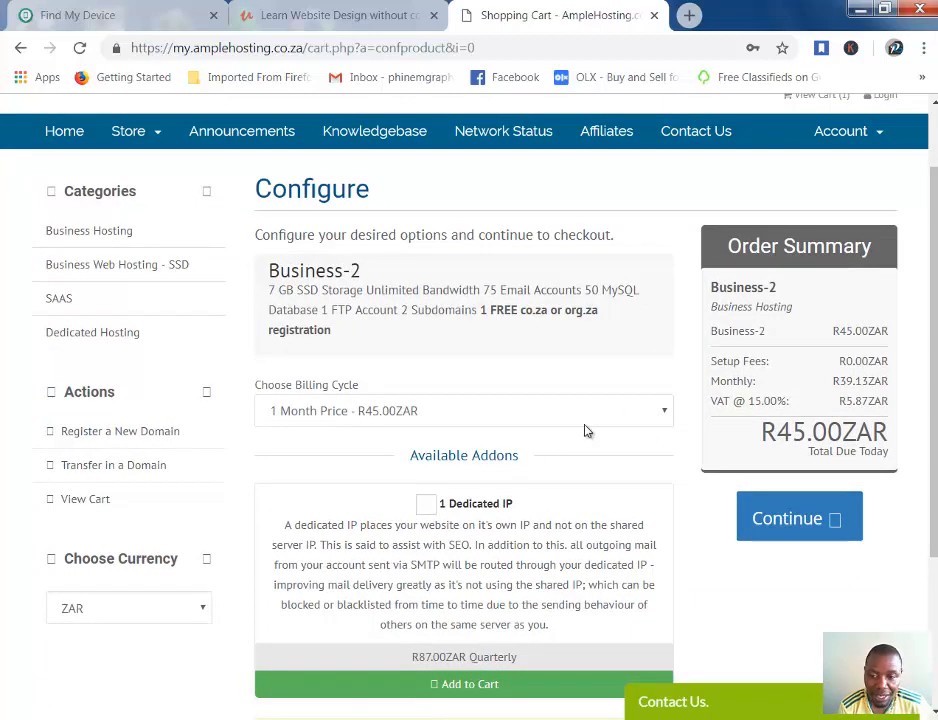
click(463, 410)
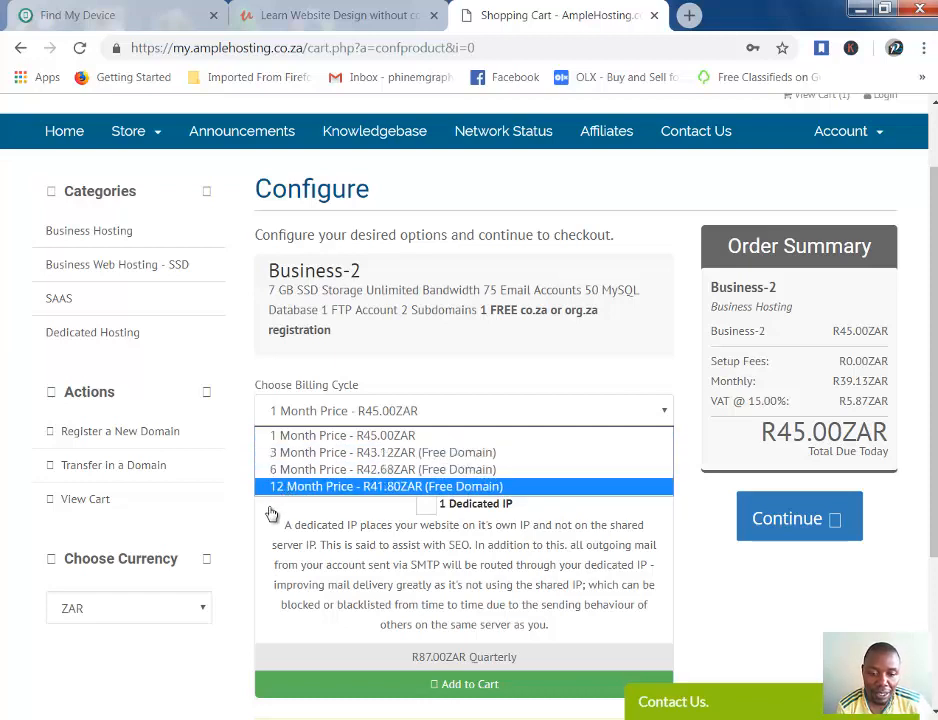
mouse_move(285, 575)
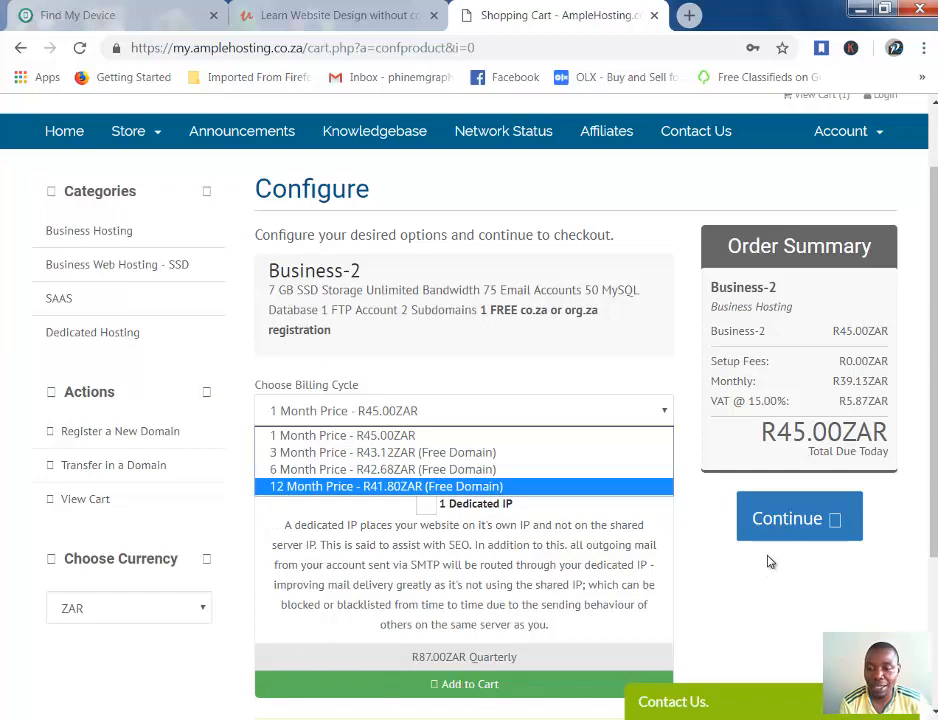
click(426, 504)
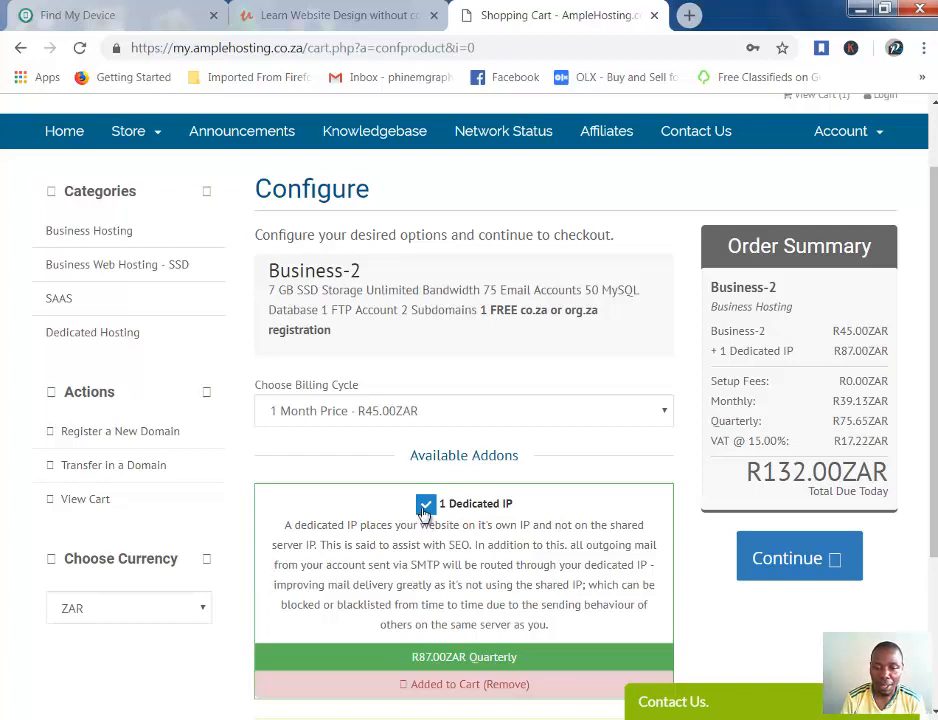
click(426, 504)
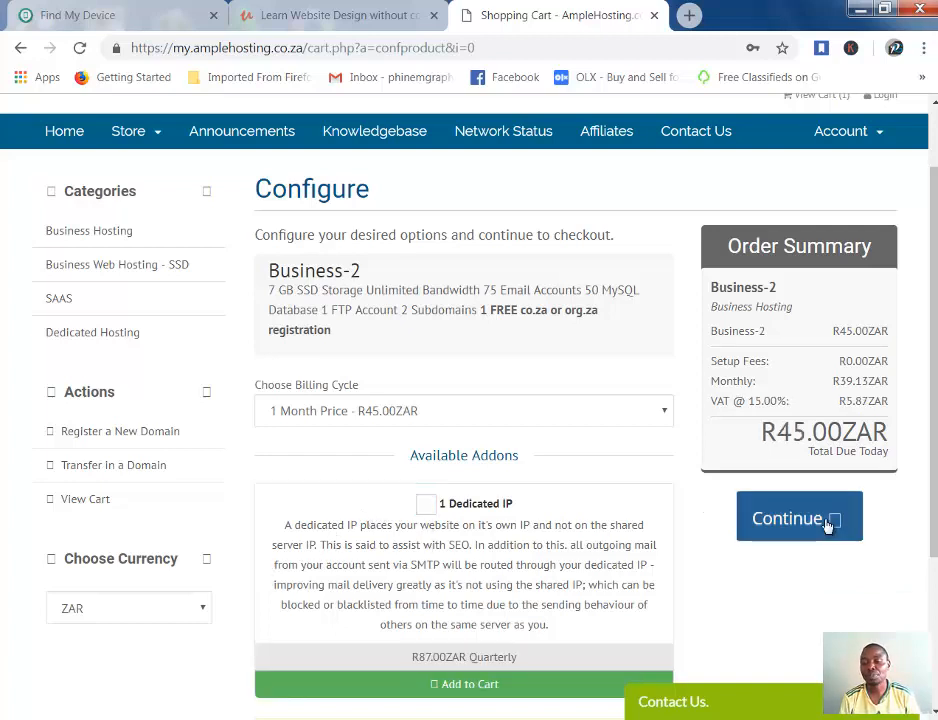
mouse_move(678, 388)
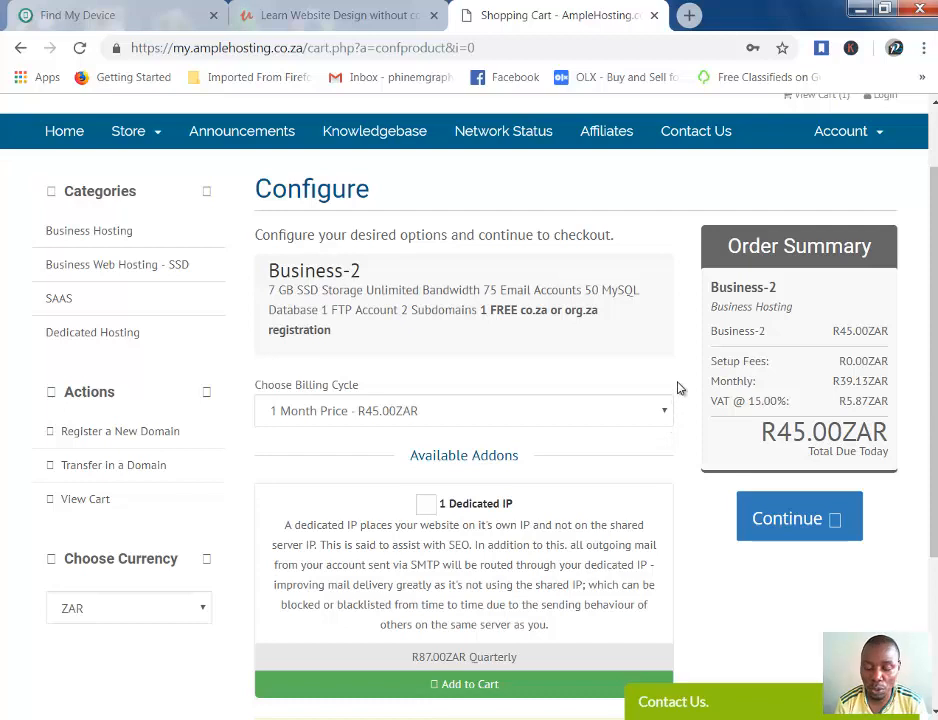